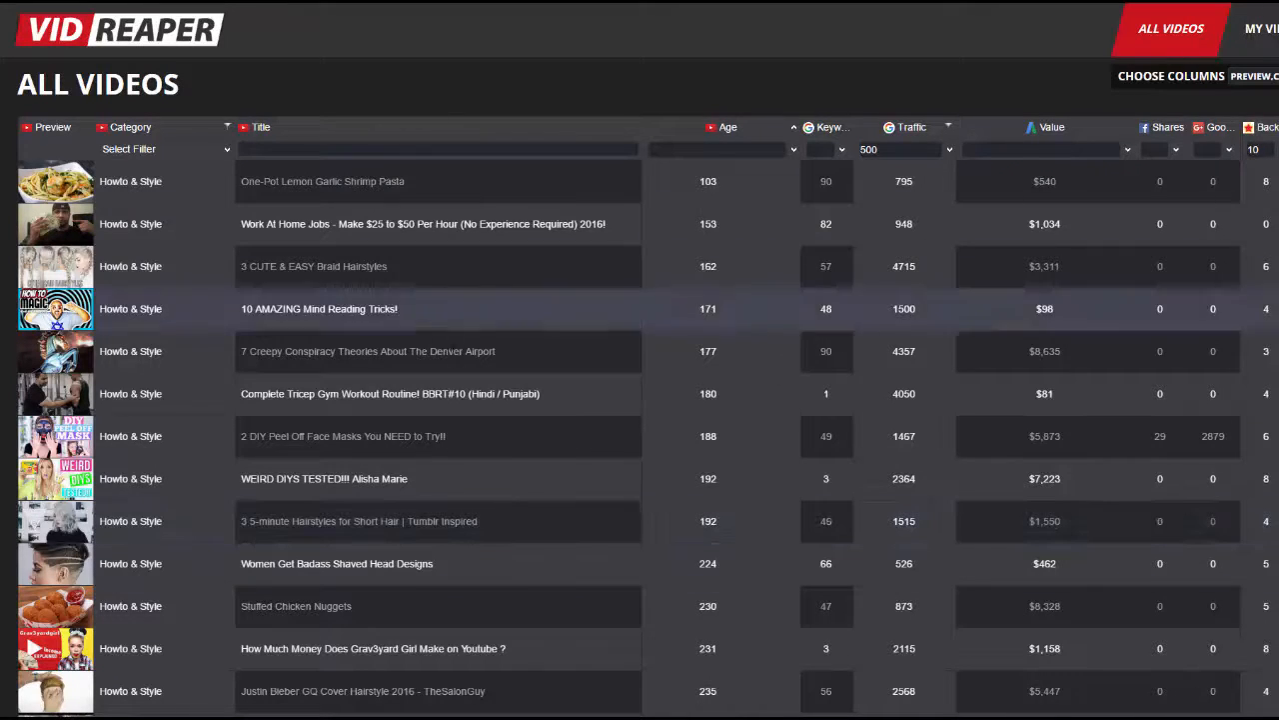
mouse_move(623, 312)
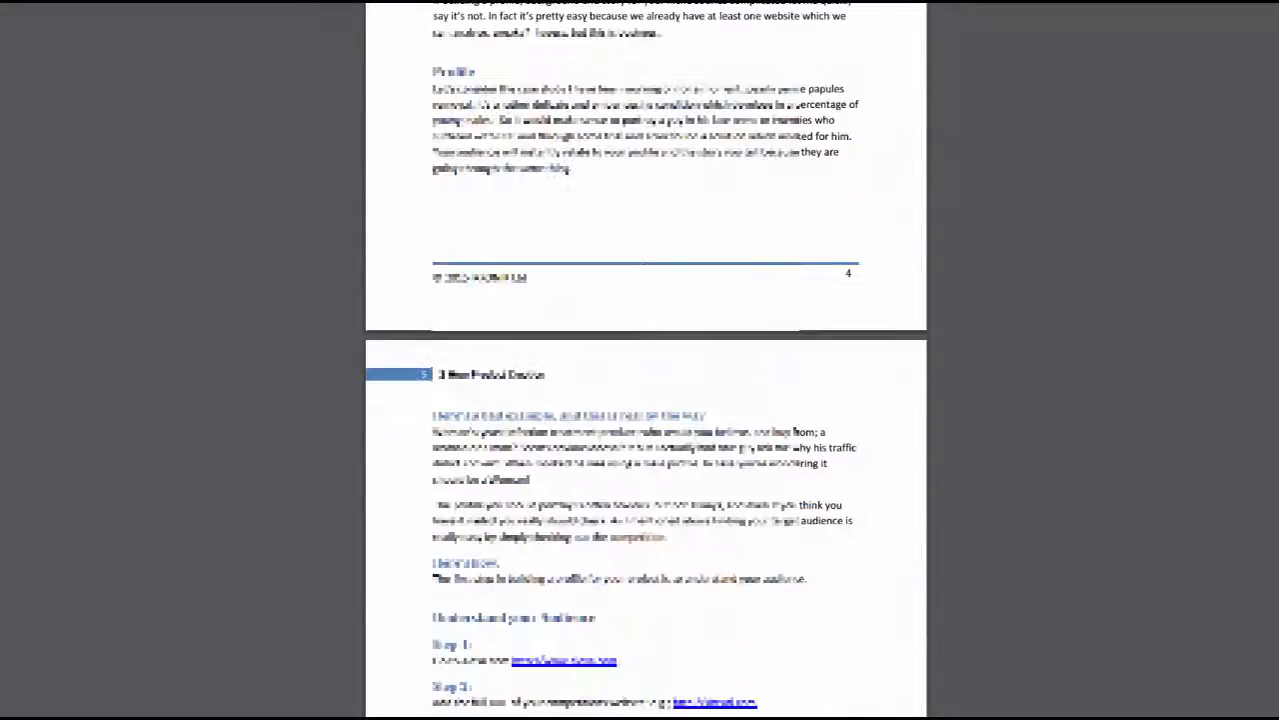
Open the vSource plugin page from the admin sidebar, showing its YouTube feed setup form.
scroll("down", 3)
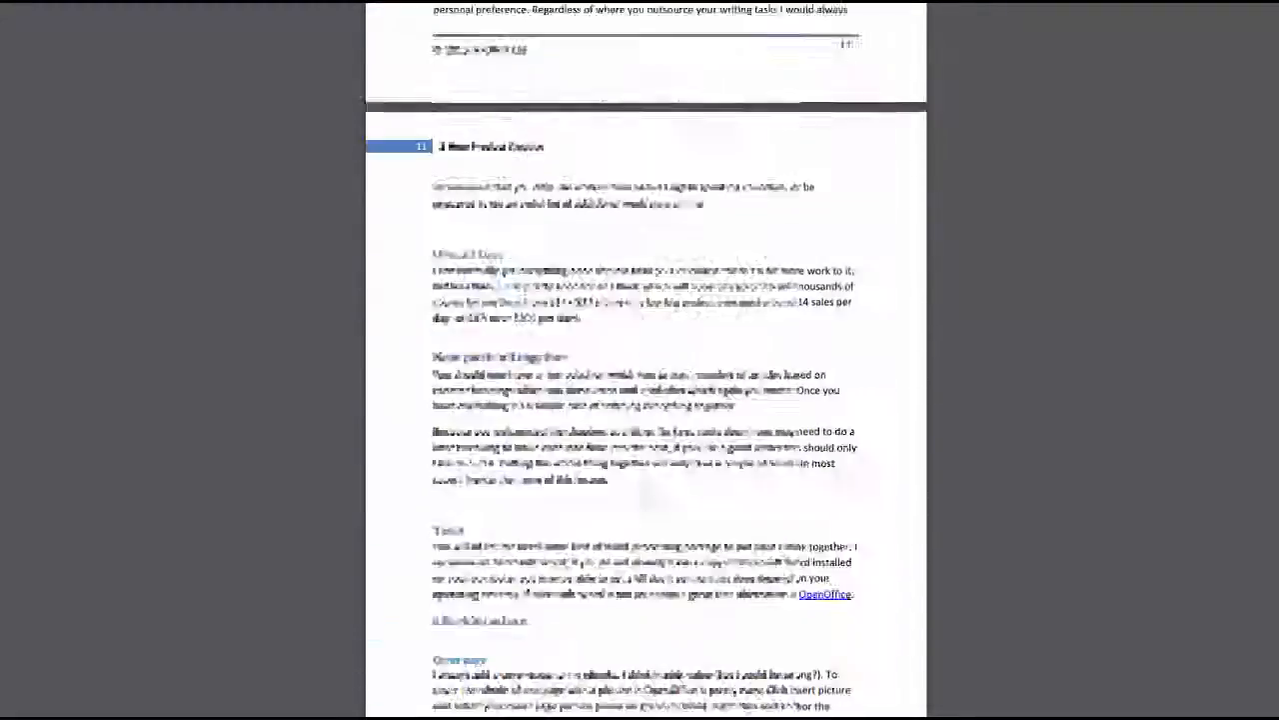
scroll("down", 3)
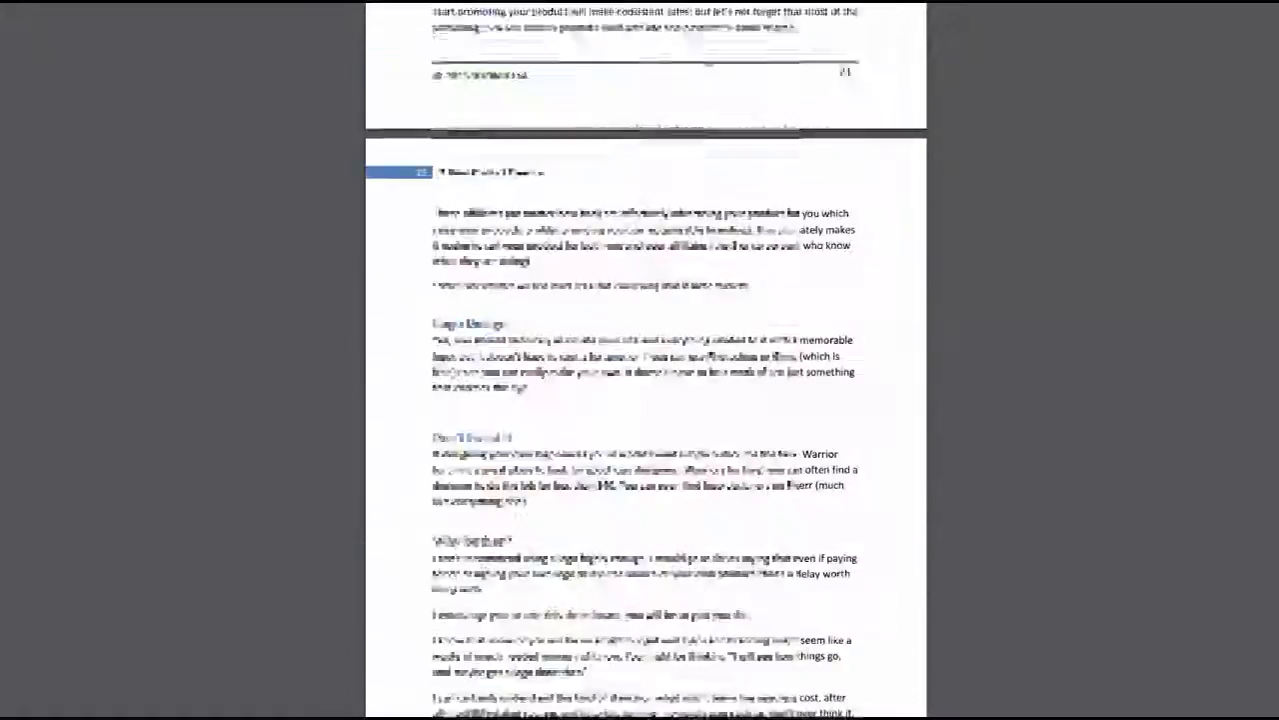
scroll("down", 3)
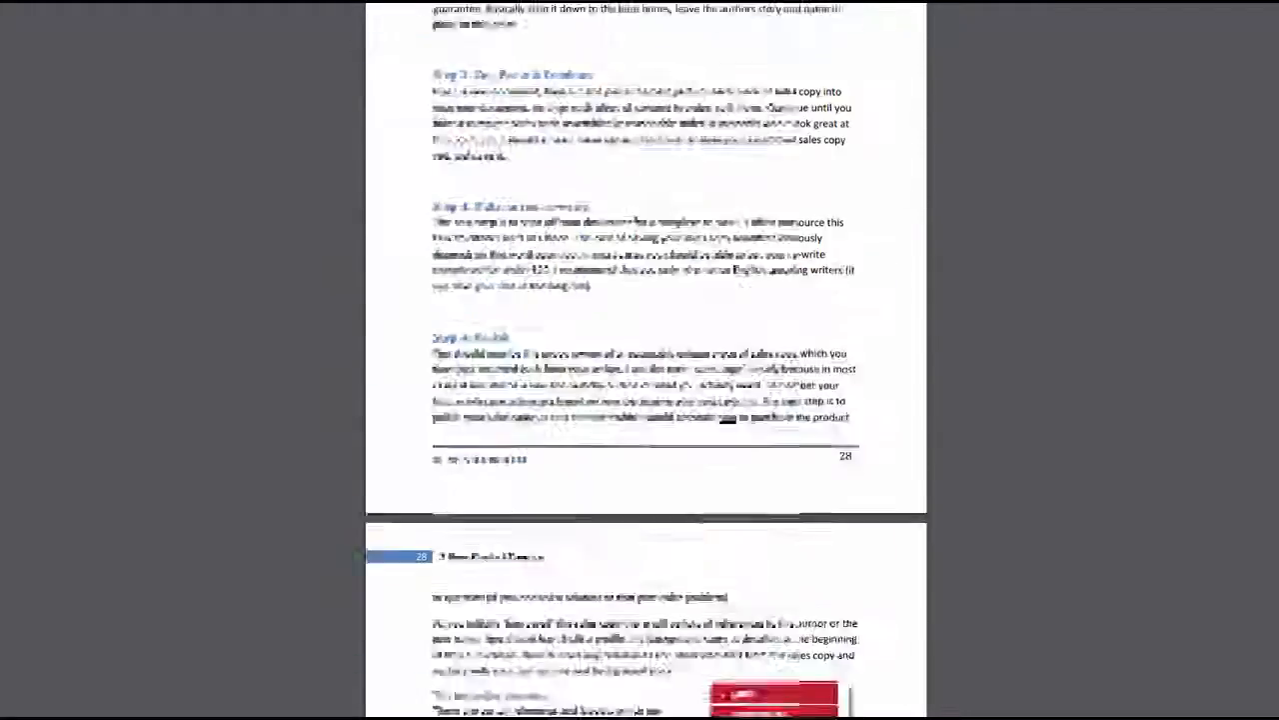
scroll("down", 3)
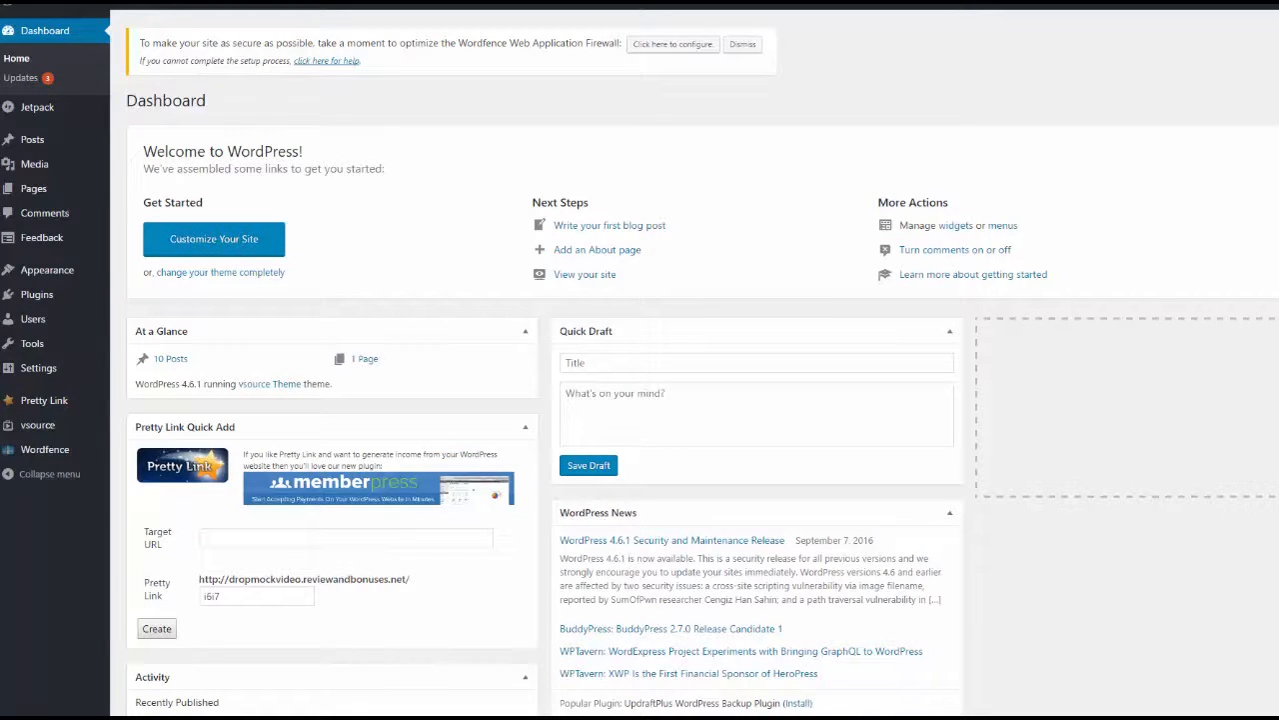
mouse_move(144, 378)
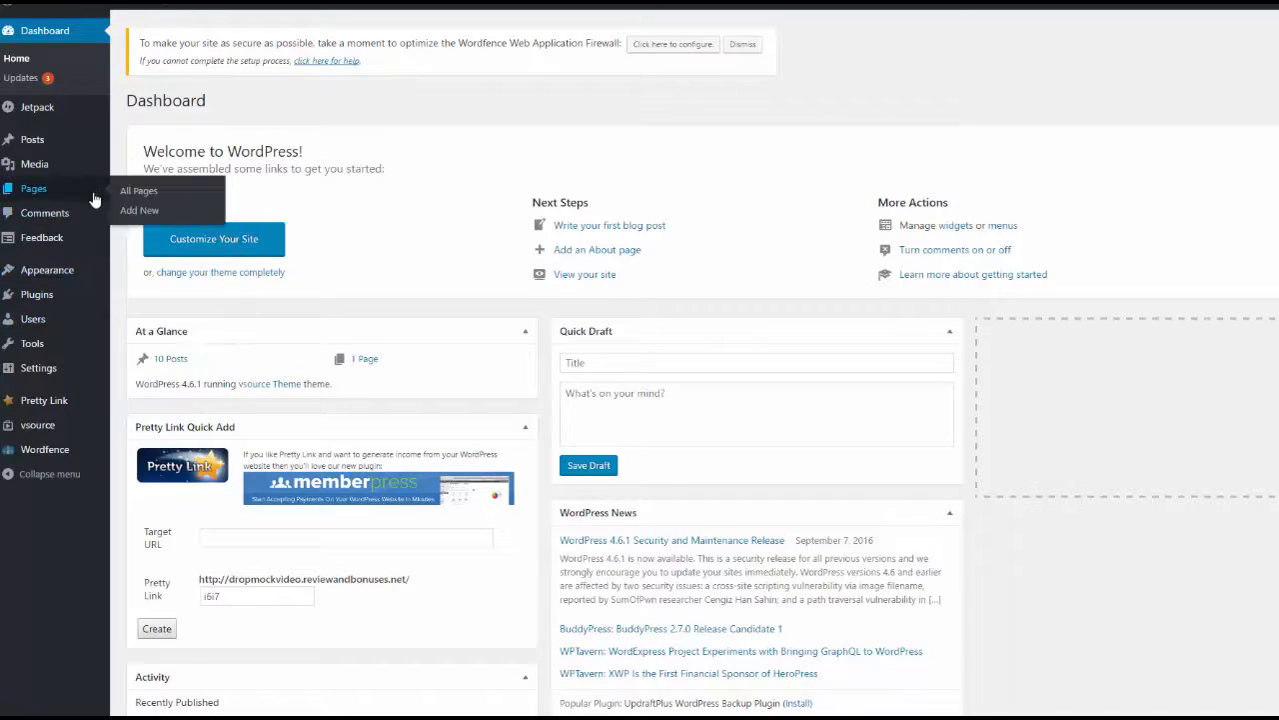
mouse_move(104, 218)
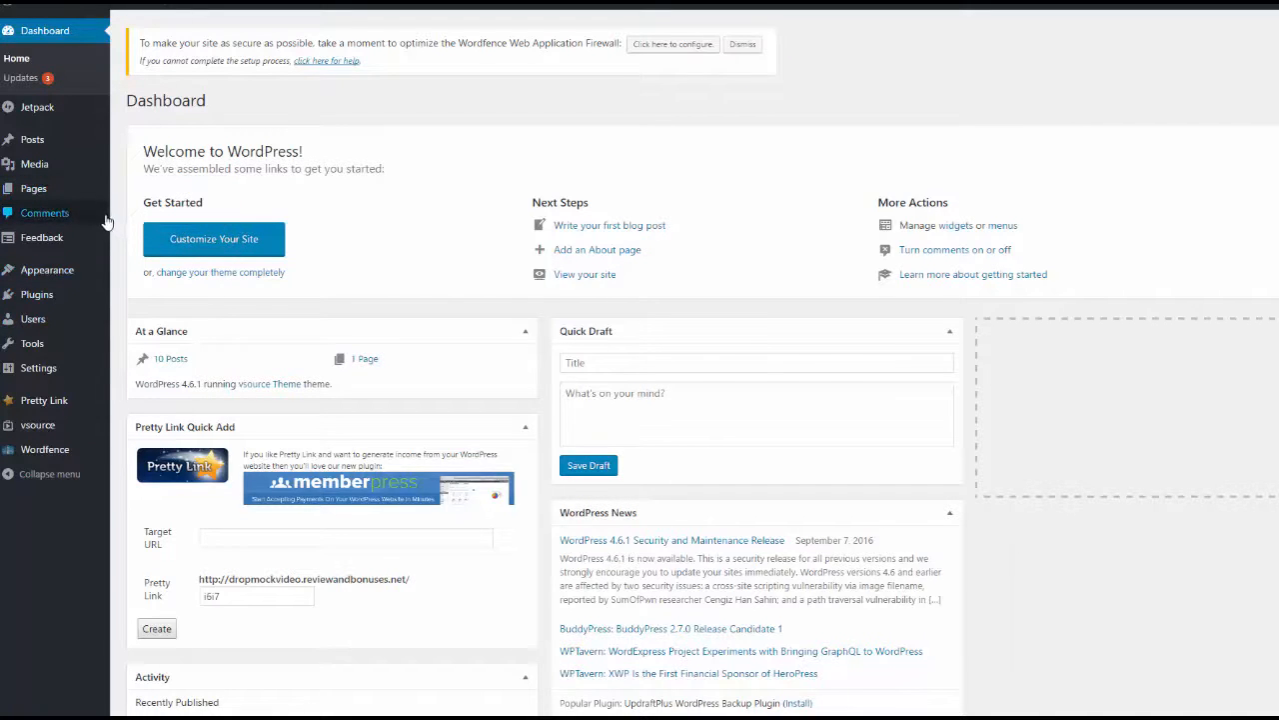
mouse_move(70, 330)
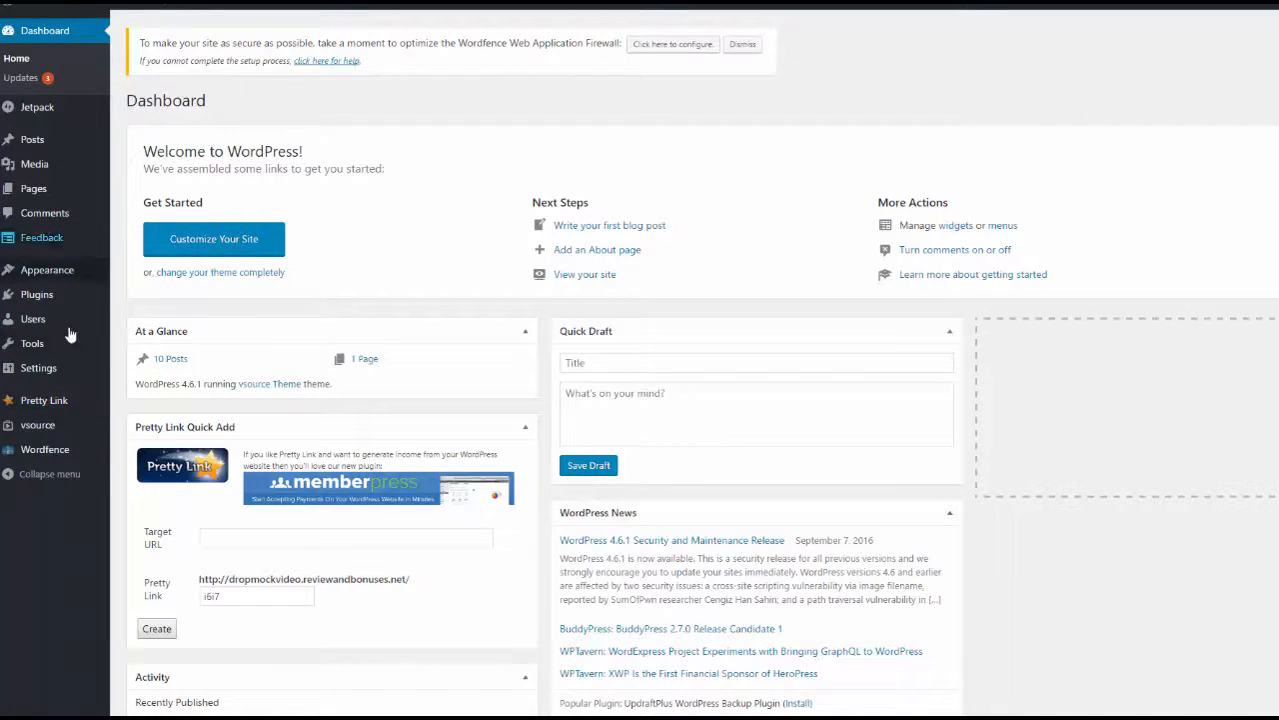
mouse_move(38, 423)
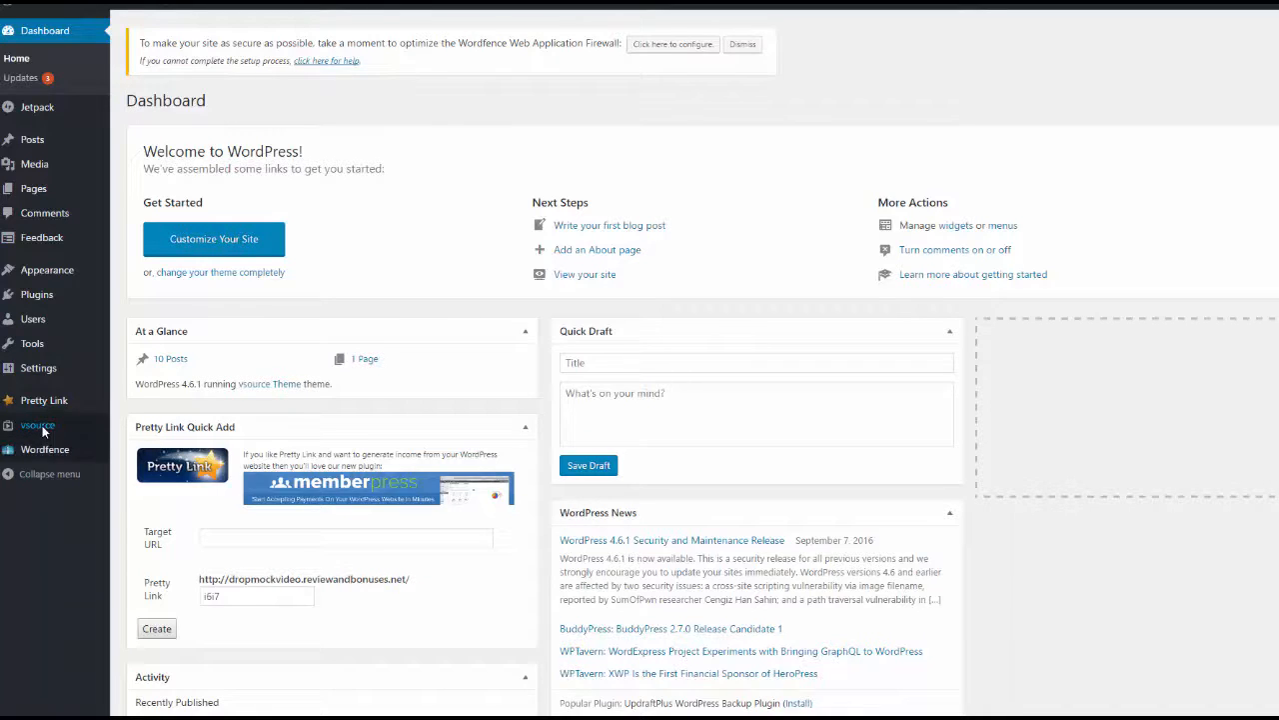
left_click(38, 425)
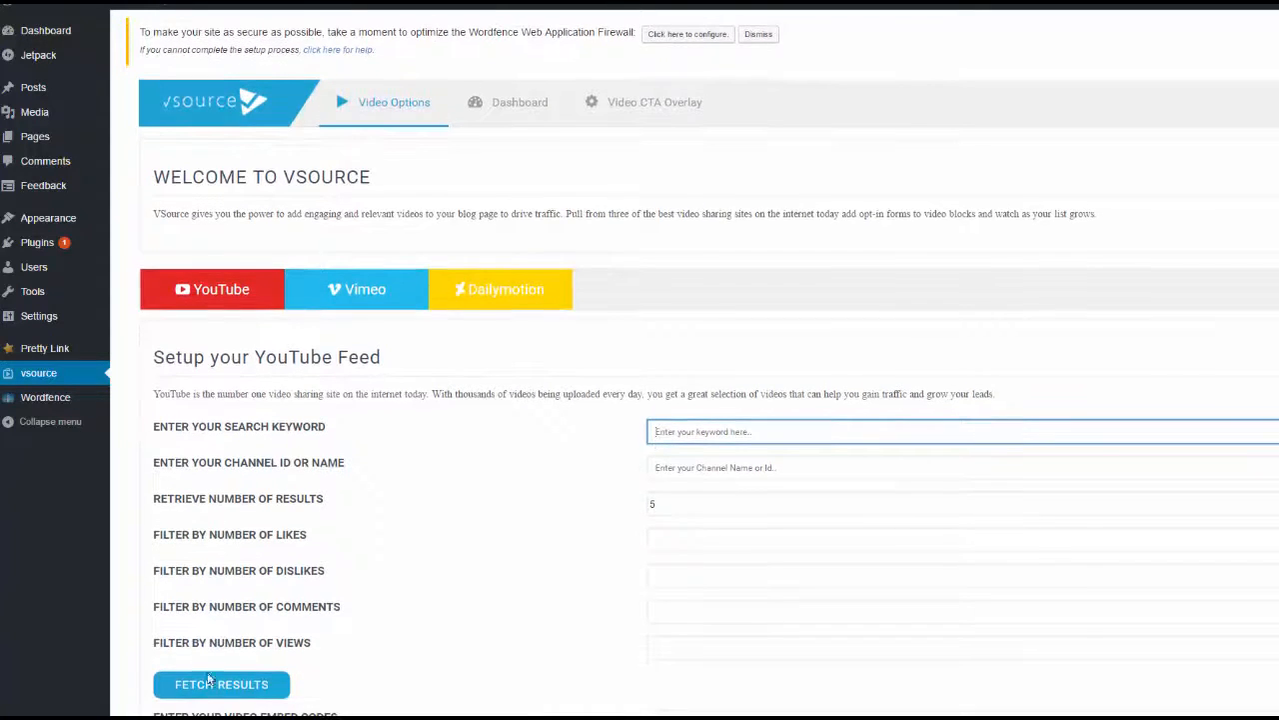
mouse_move(540, 592)
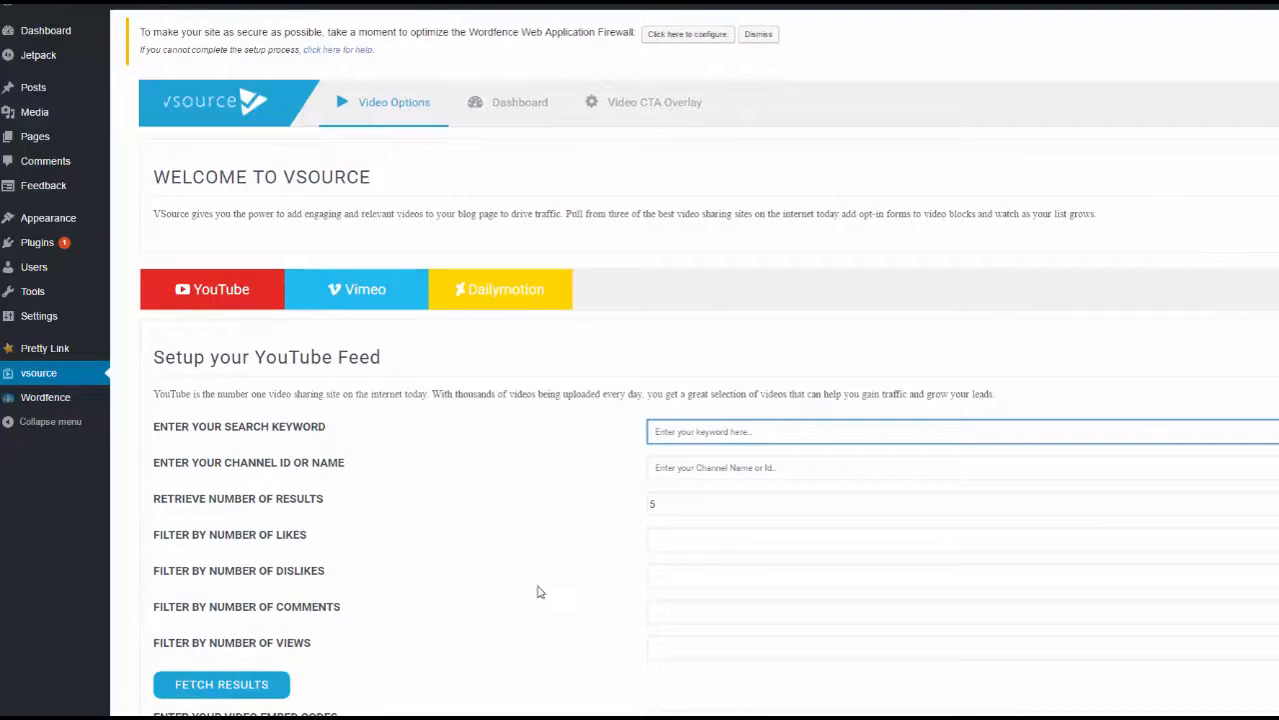
mouse_move(208, 304)
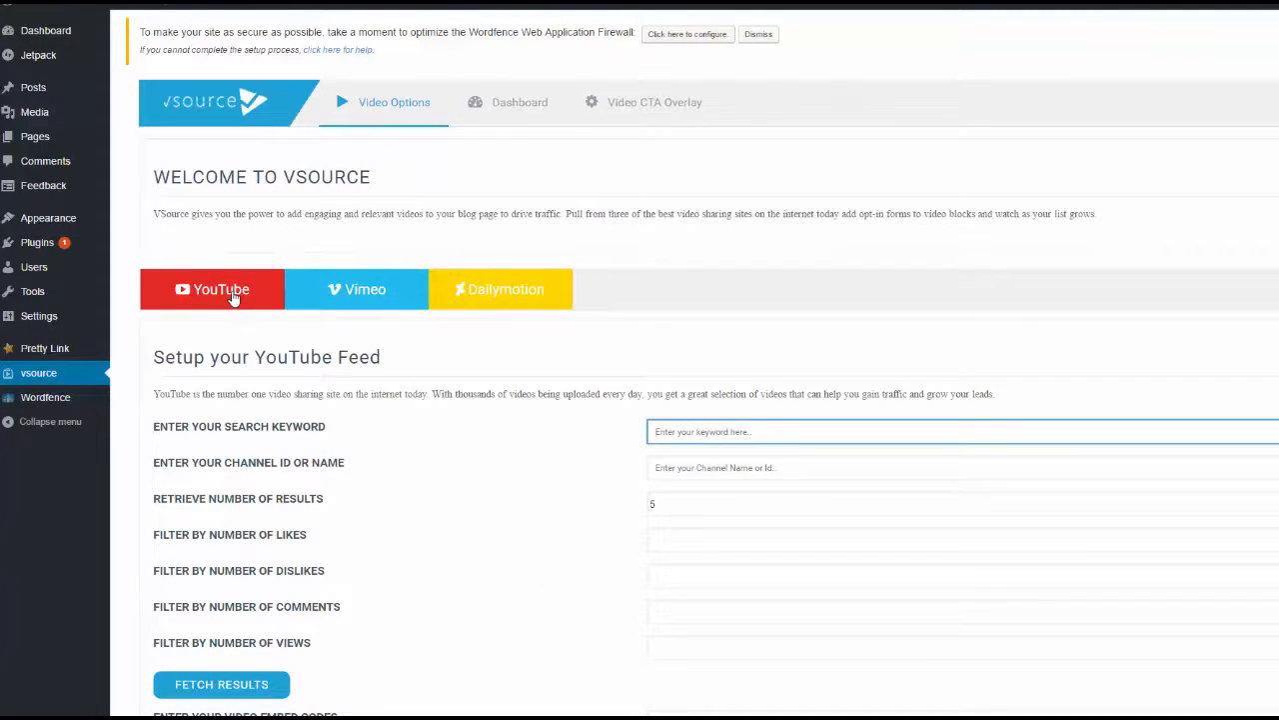
mouse_move(495, 280)
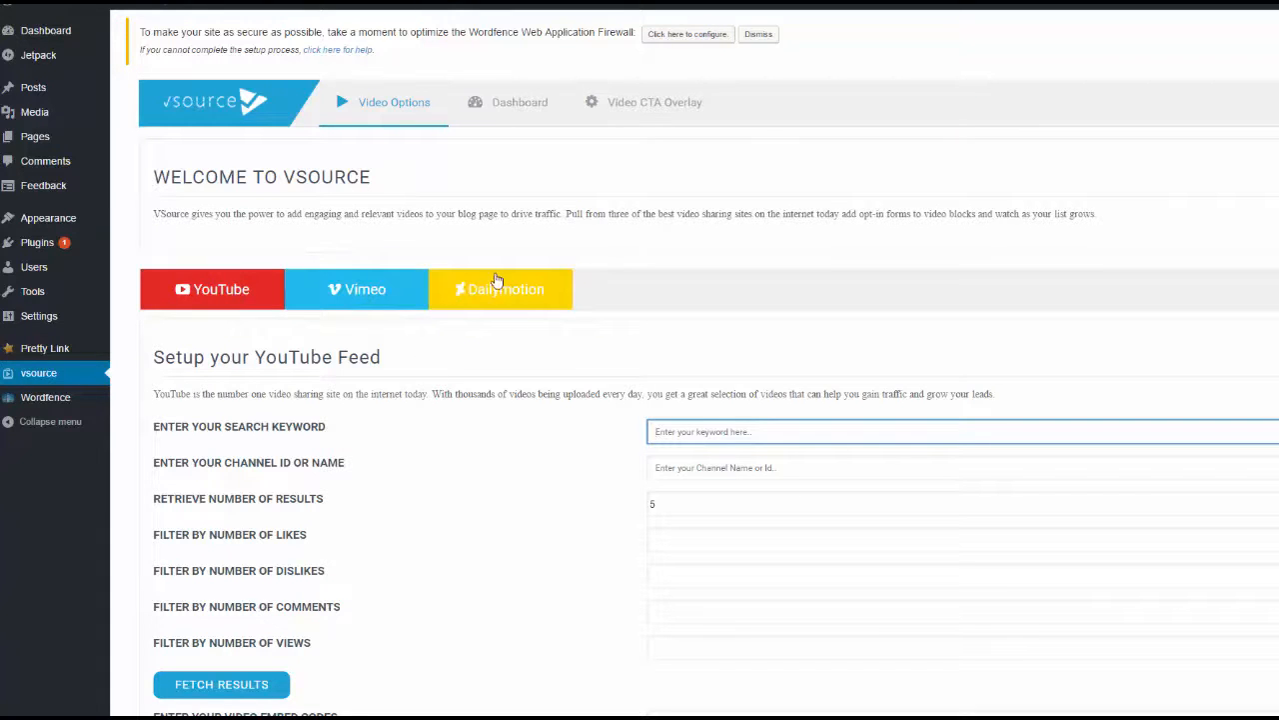
mouse_move(400, 436)
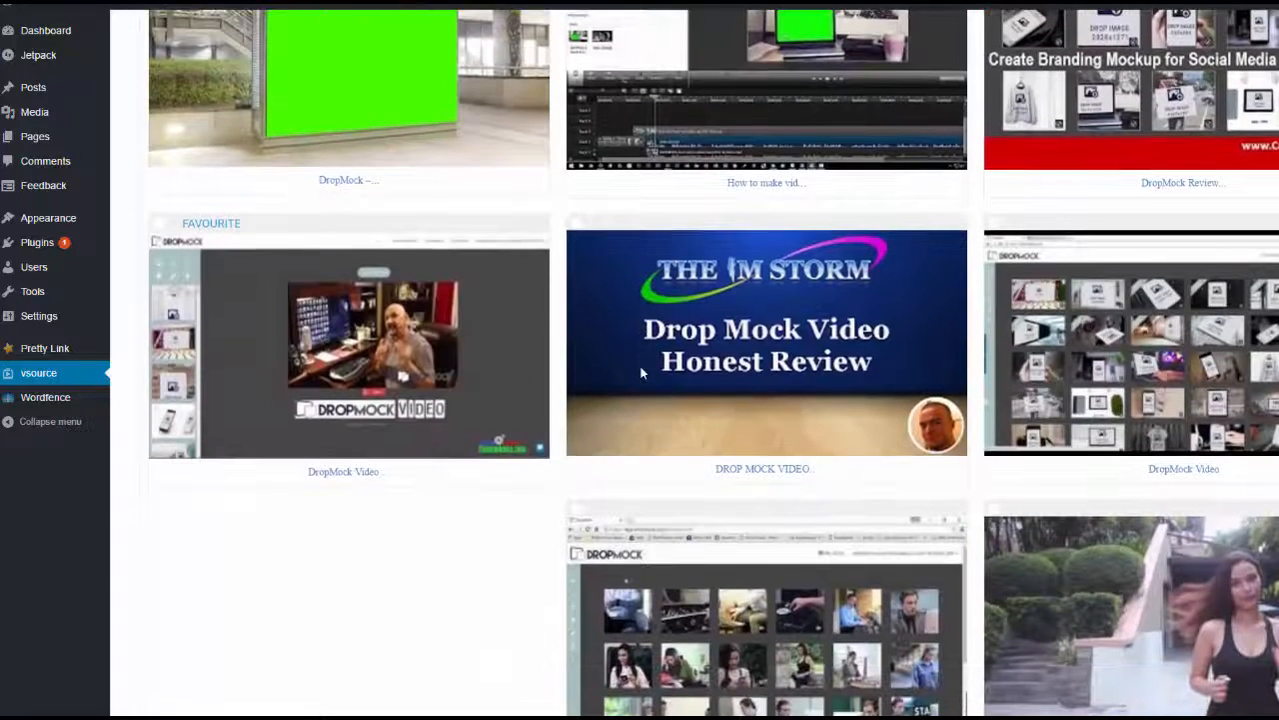
mouse_move(322, 290)
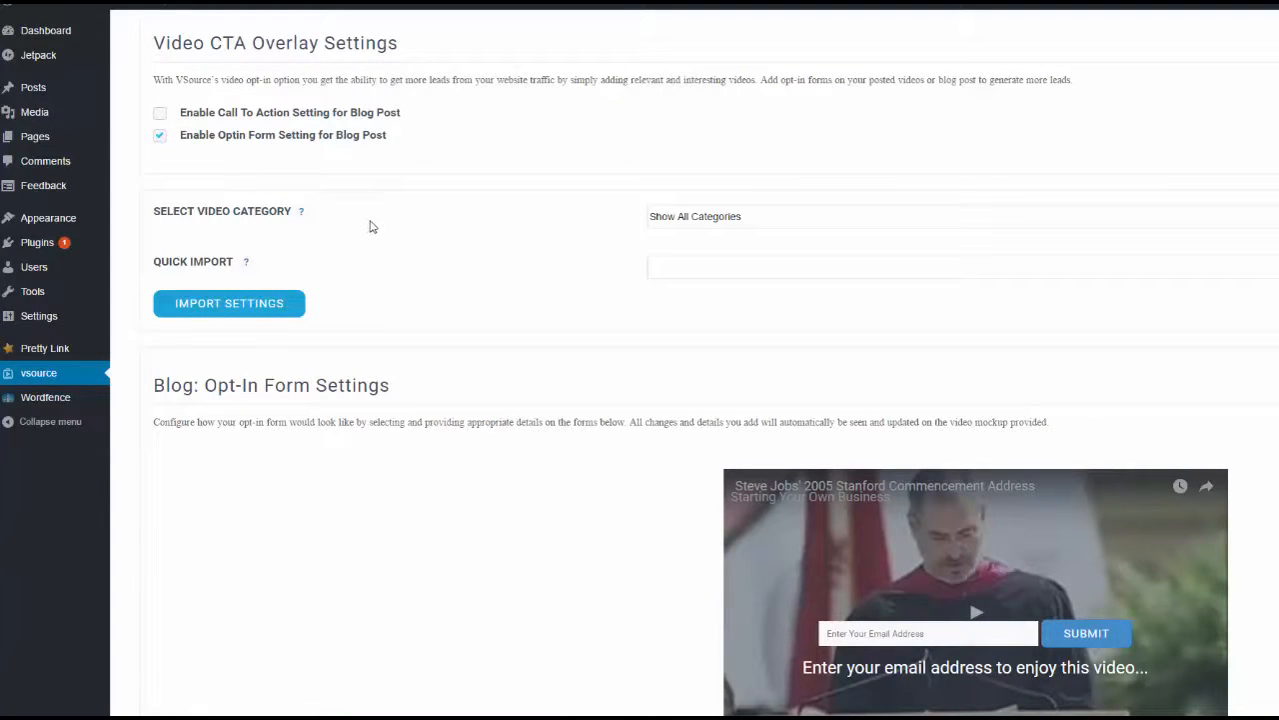
mouse_move(506, 337)
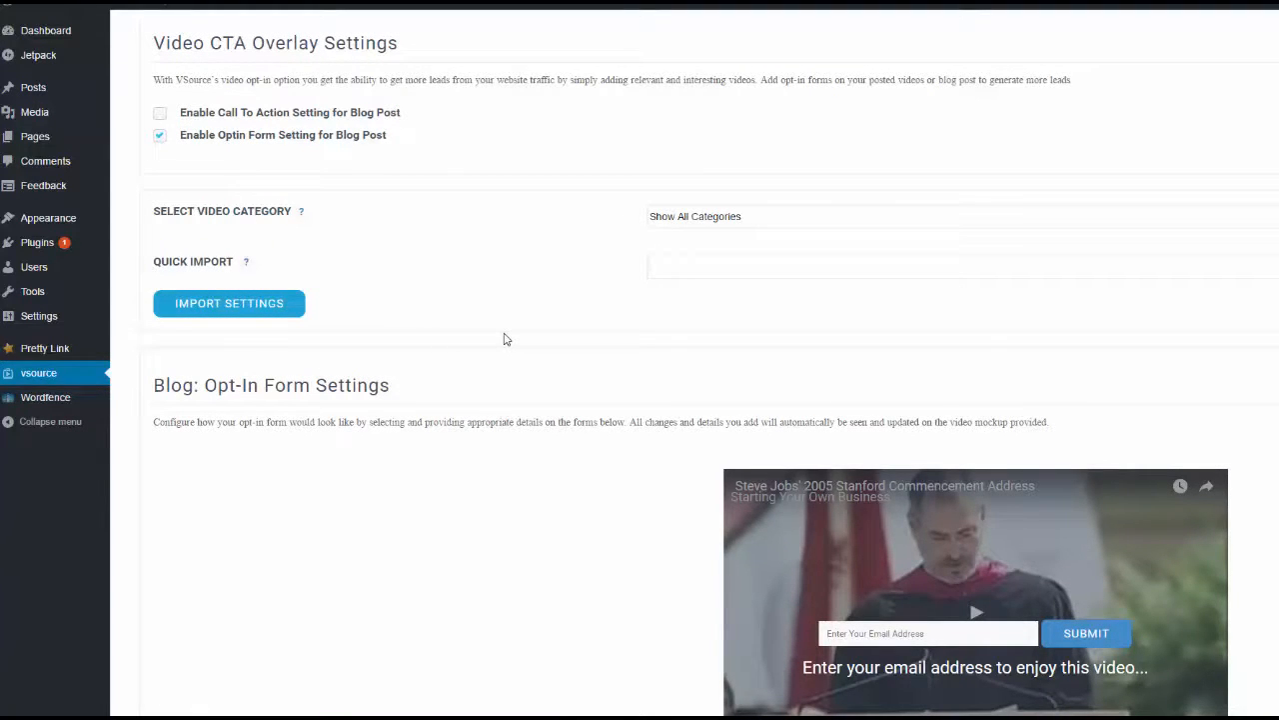
mouse_move(842, 499)
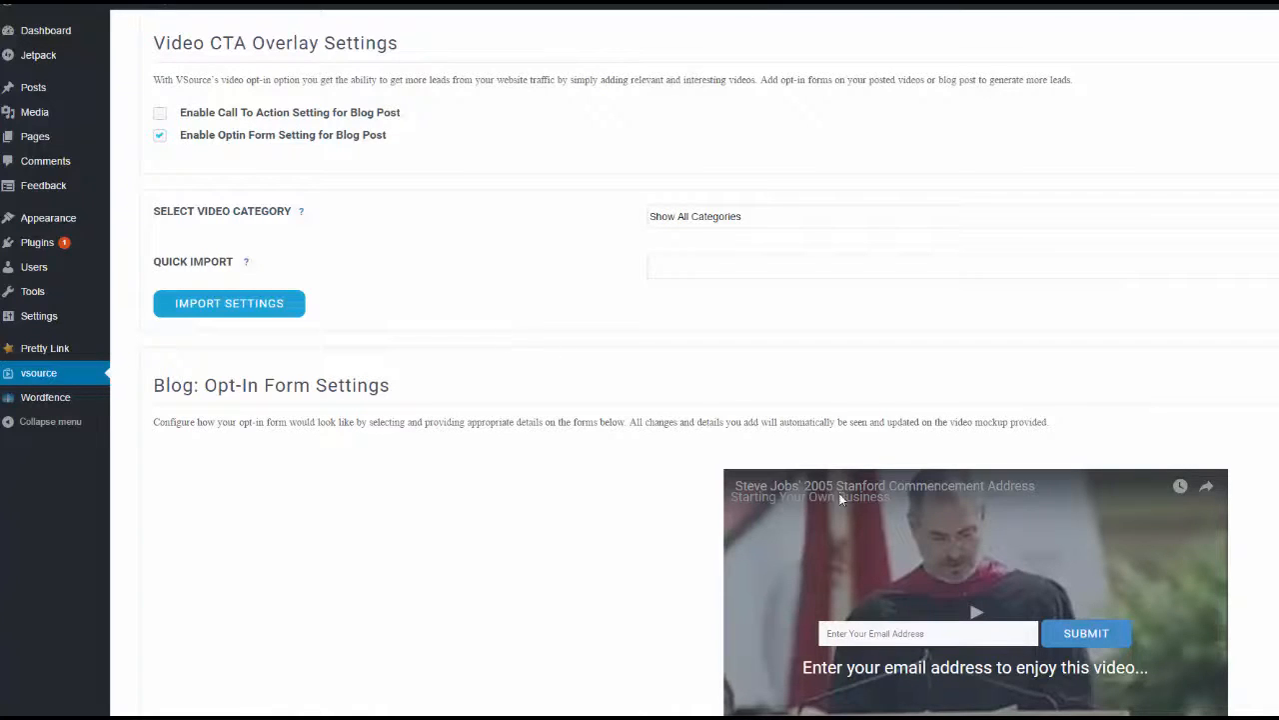
Choose External URL as the blog-post call-to-action target in the Video CTA Overlay settings.
scroll("down", 3)
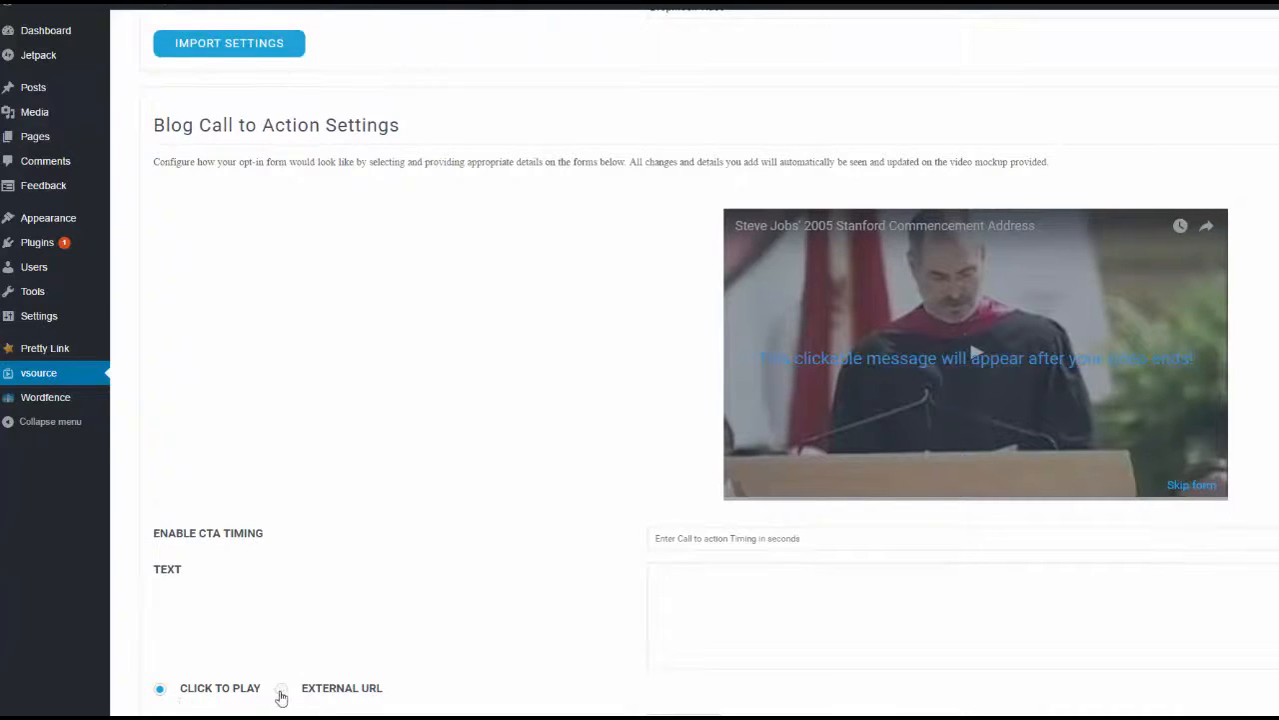
left_click(280, 687)
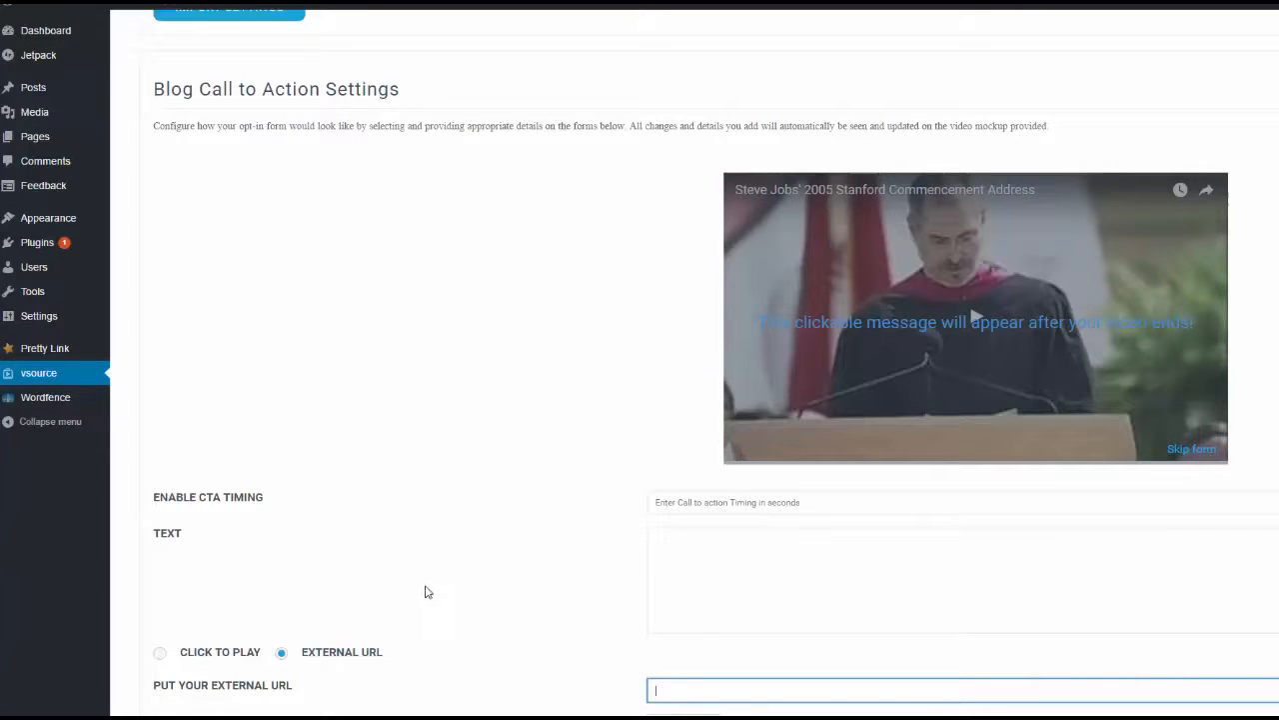
mouse_move(989, 328)
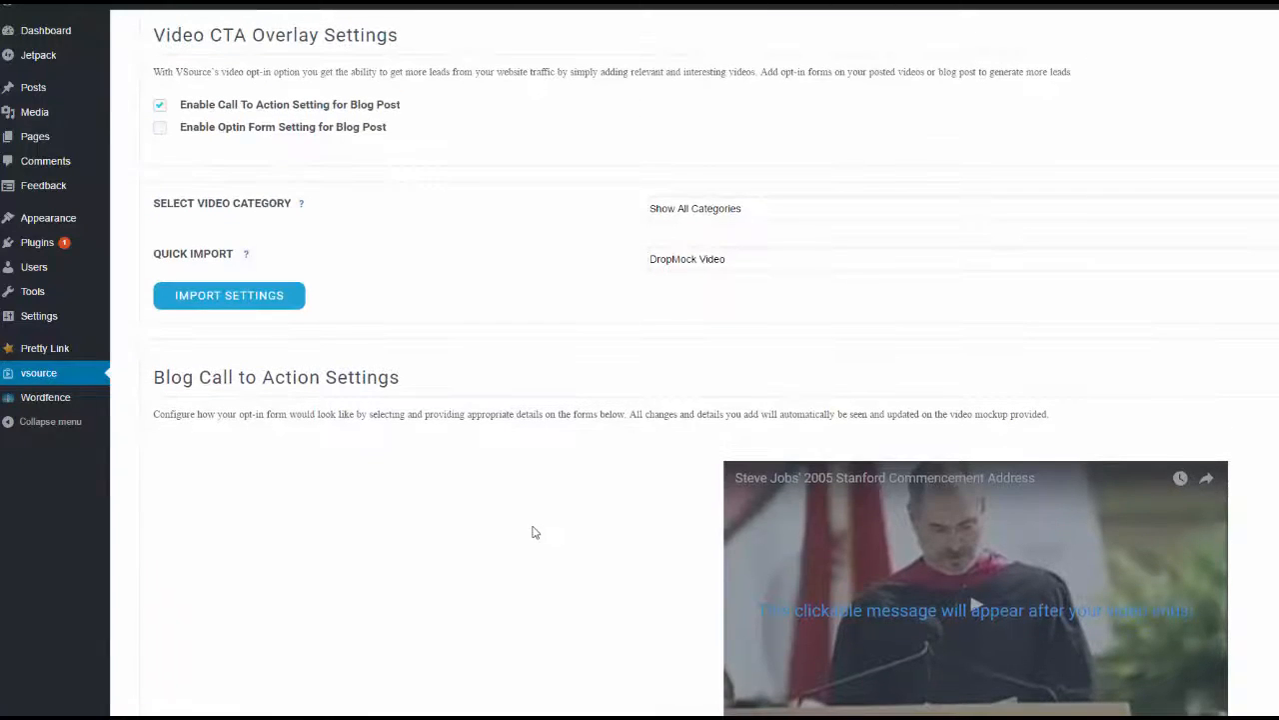
mouse_move(535, 603)
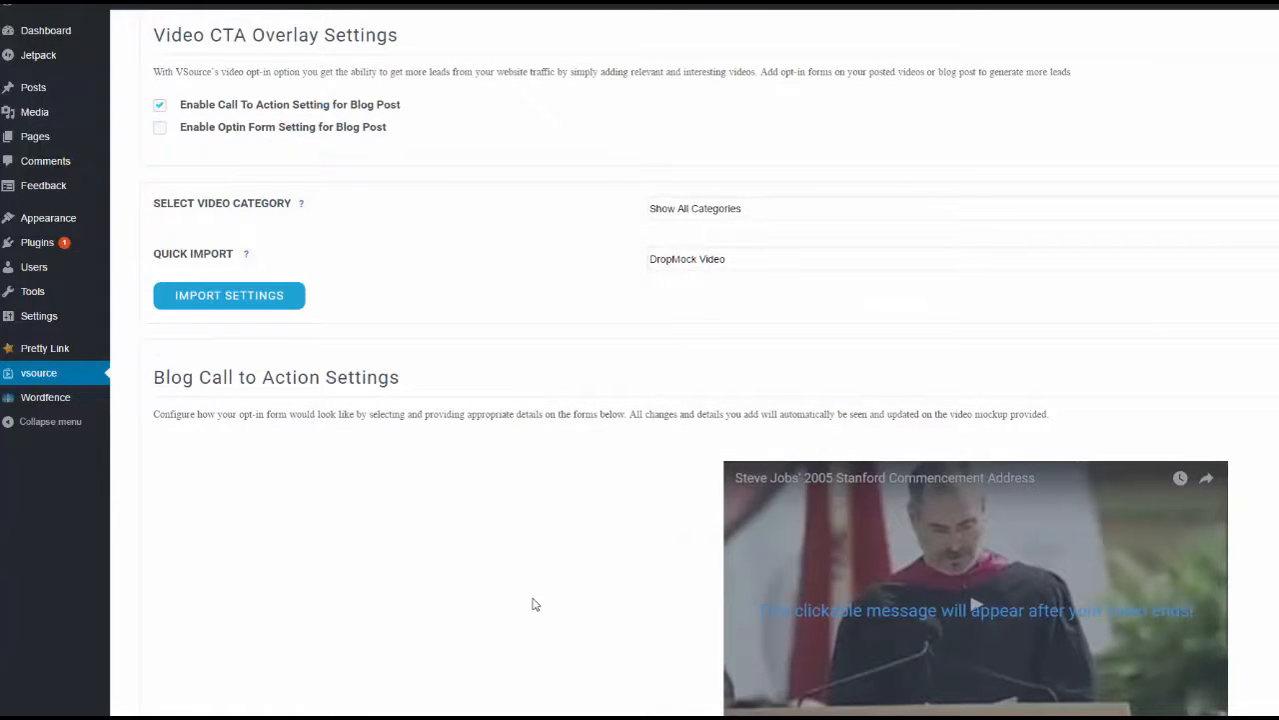